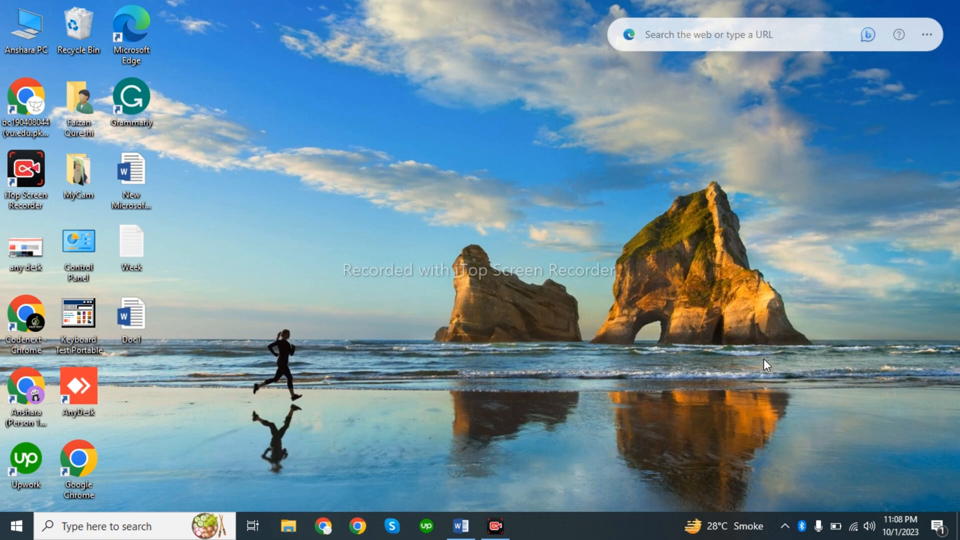
mouse_move(694, 497)
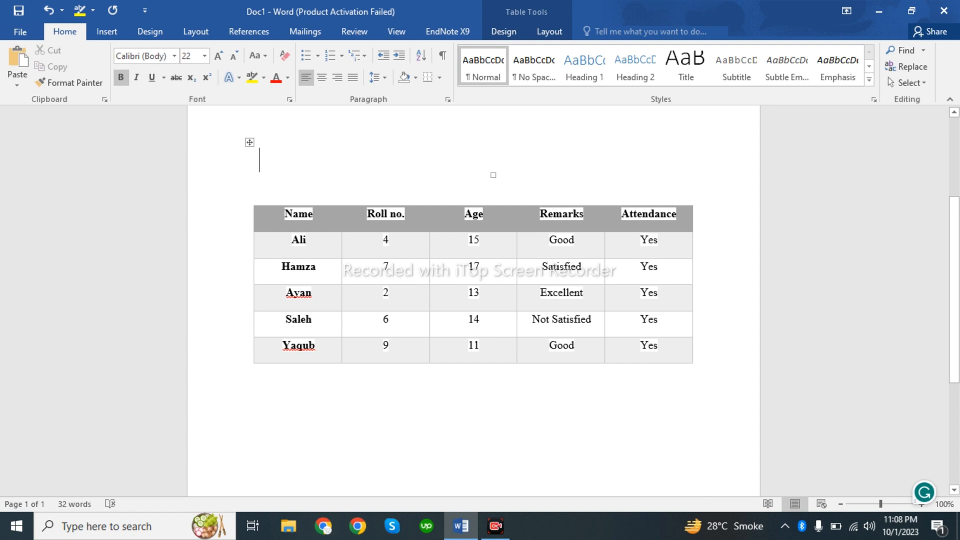
Insert one blank column to the right of the Name column via Table Tools Layout.
left_click(106, 31)
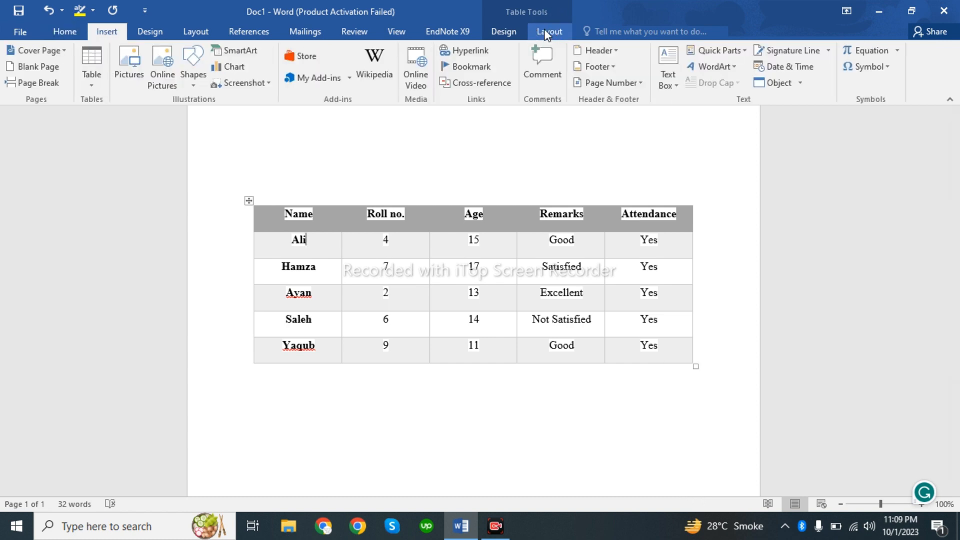
left_click(548, 32)
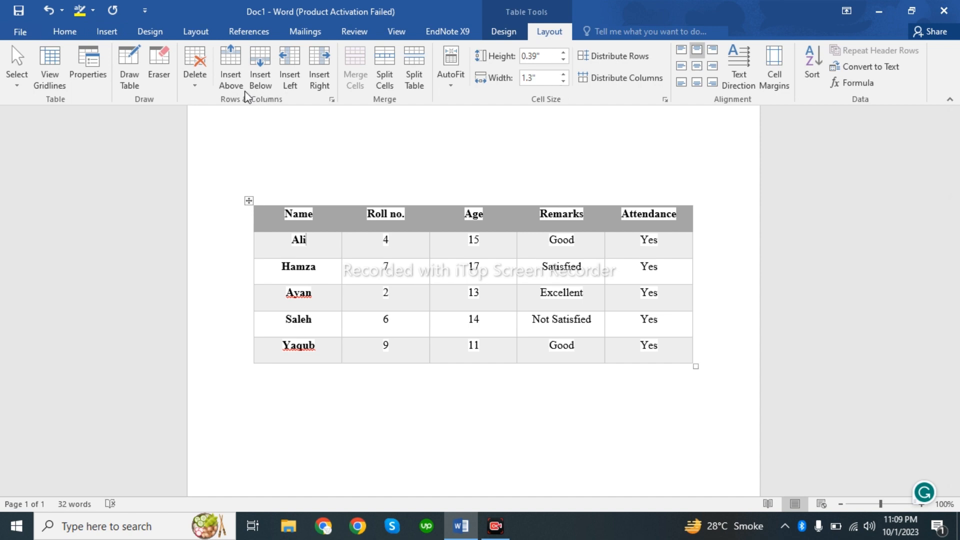
mouse_move(318, 67)
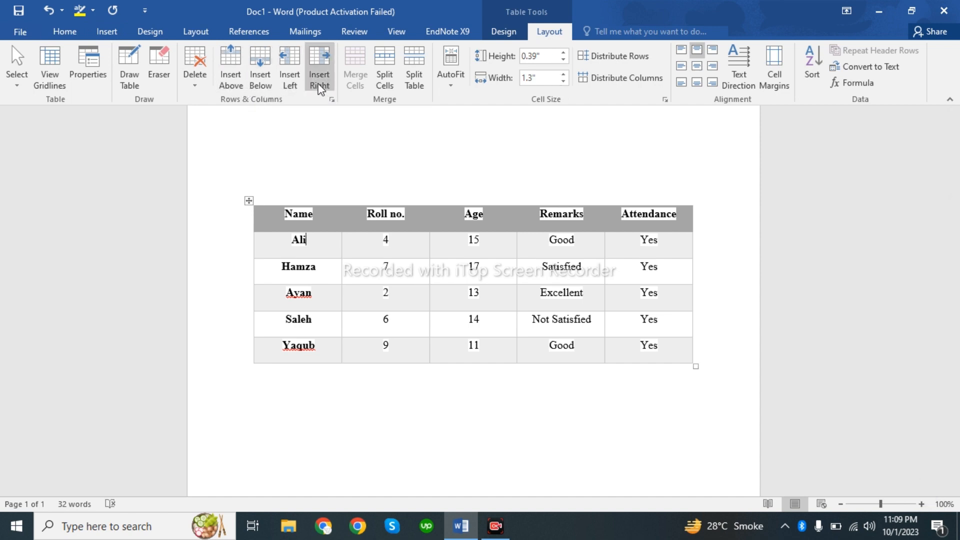
mouse_move(318, 67)
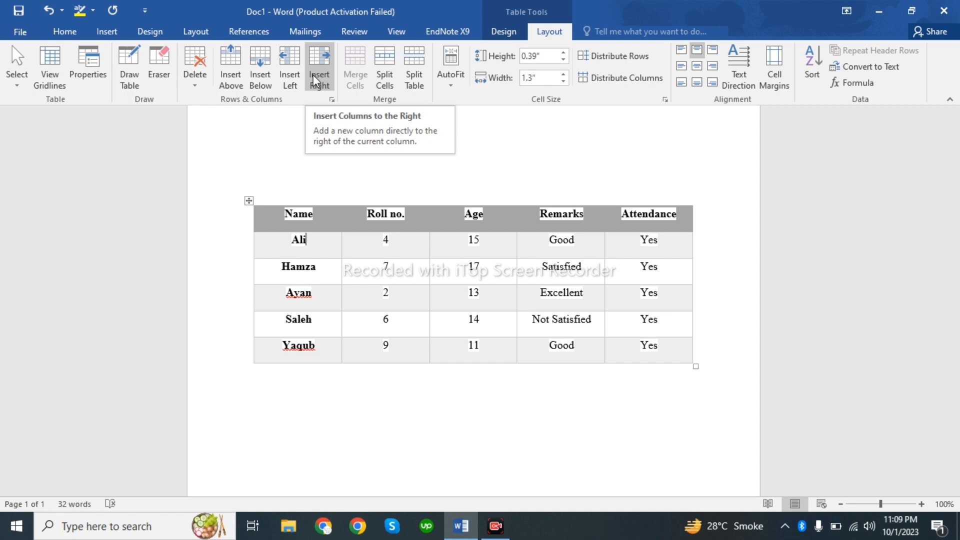
left_click(318, 66)
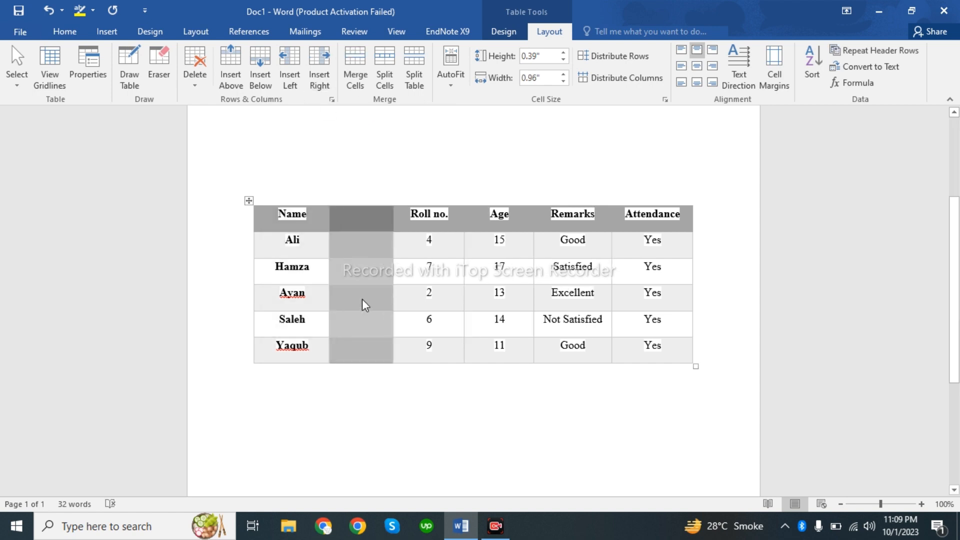
mouse_move(282, 99)
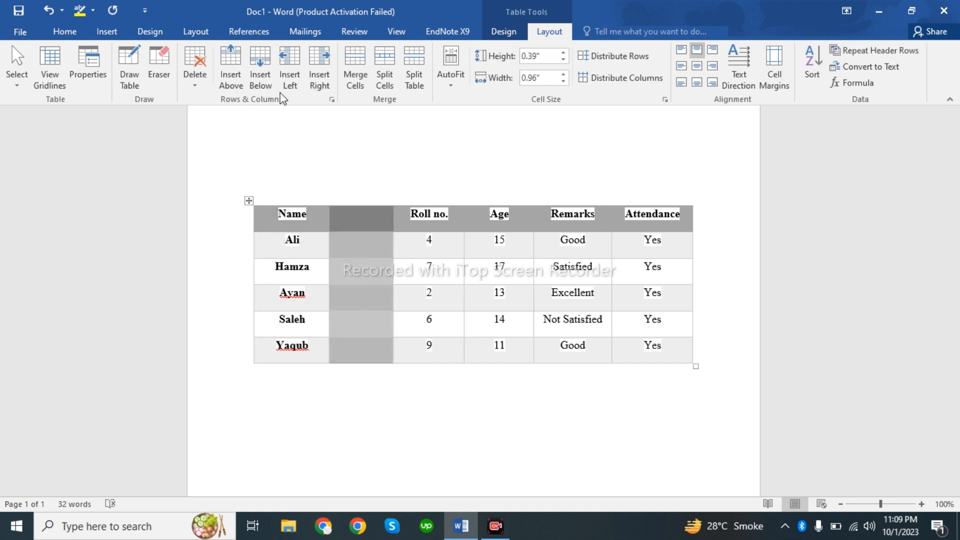
mouse_move(289, 67)
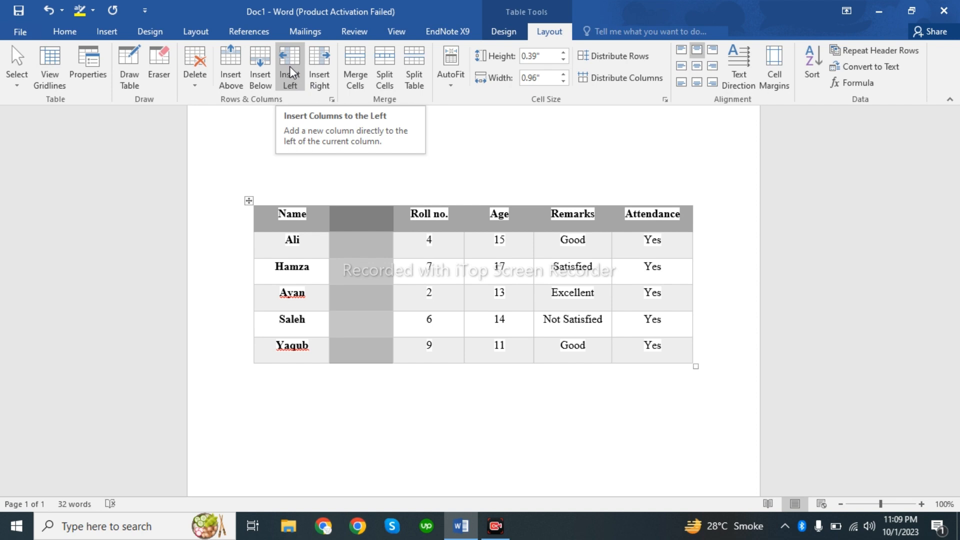
Insert two more blank columns to the left, giving three empty columns before Roll no.
left_click(289, 64)
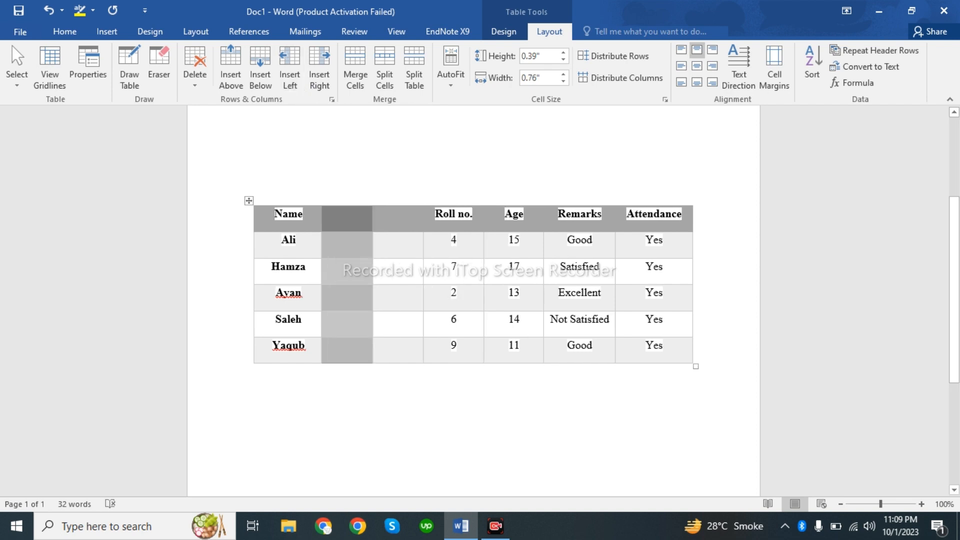
left_click(398, 318)
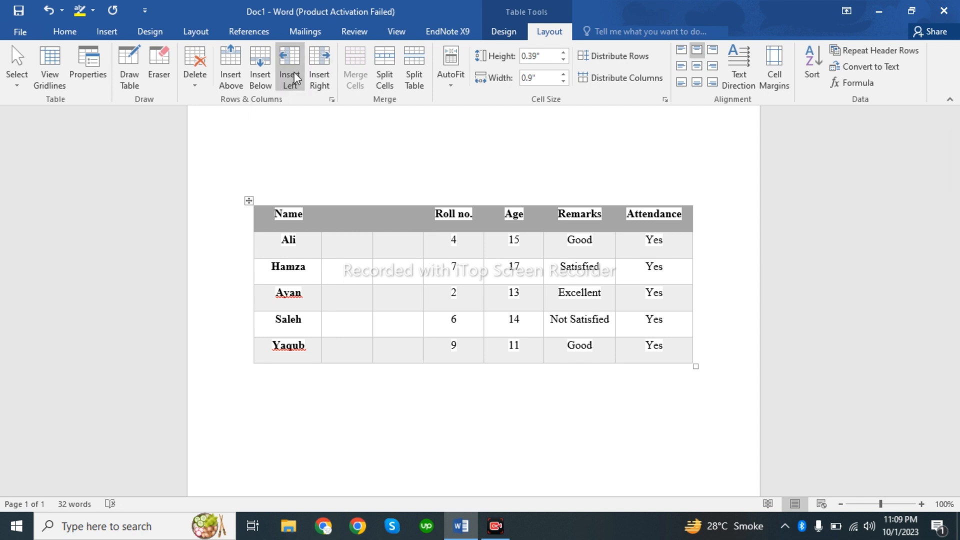
left_click(290, 67)
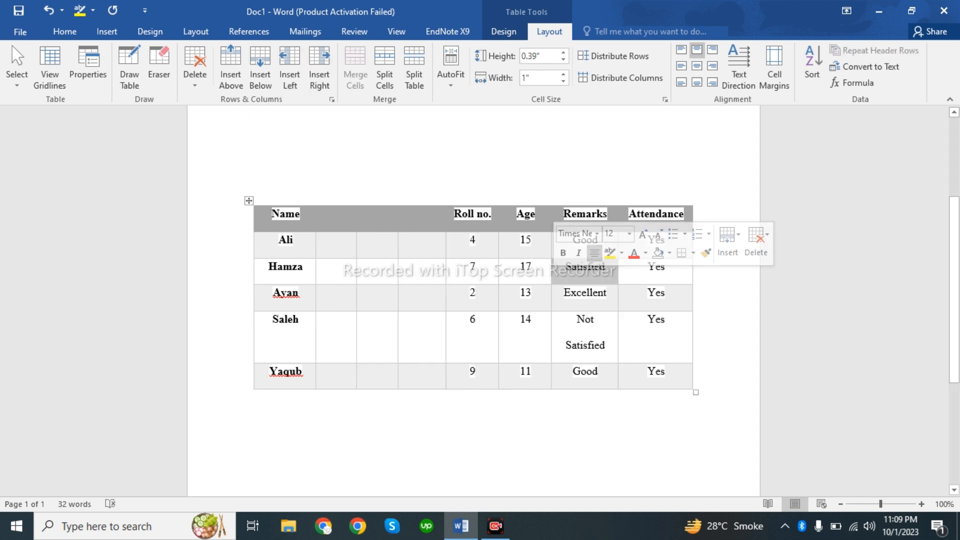
Insert a blank column after Remarks, a row above Hamza and a row below Ayan.
left_click(319, 66)
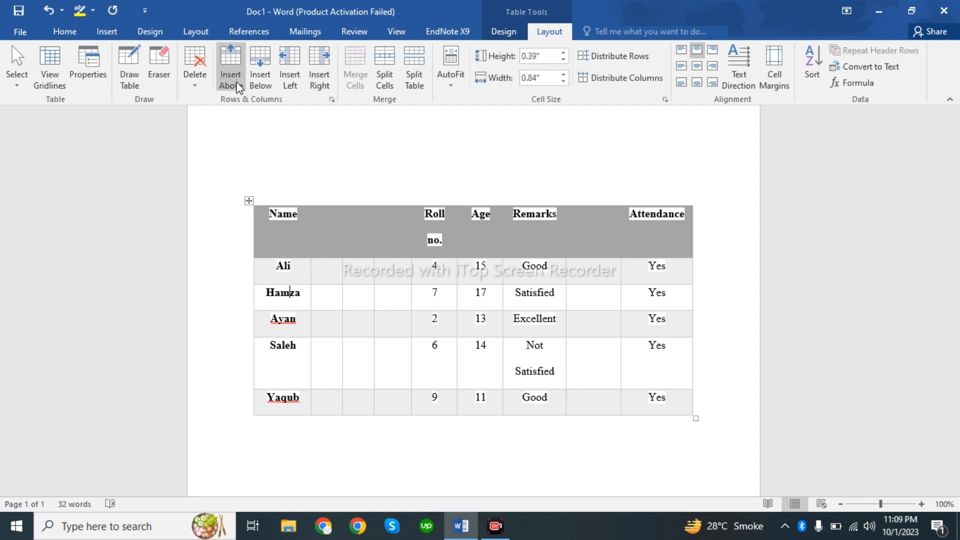
mouse_move(231, 67)
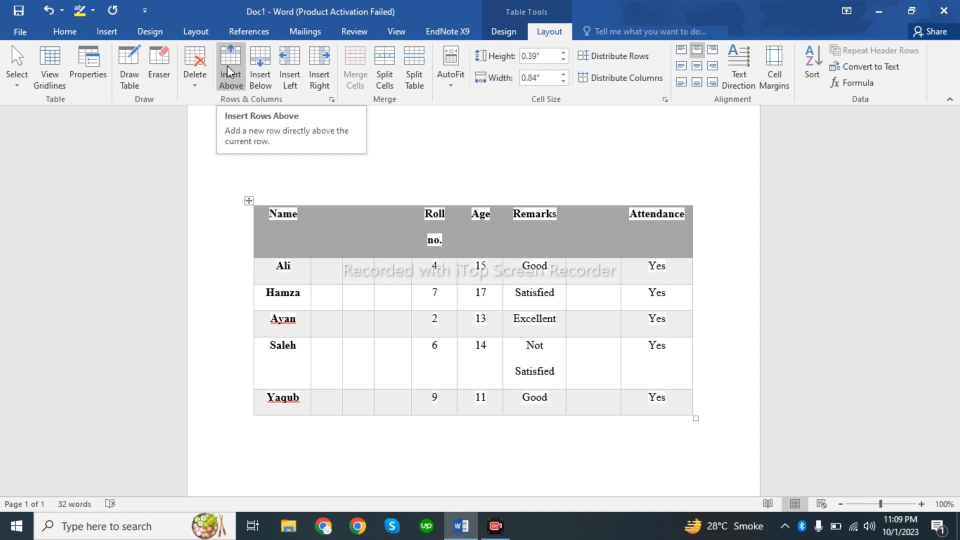
left_click(230, 66)
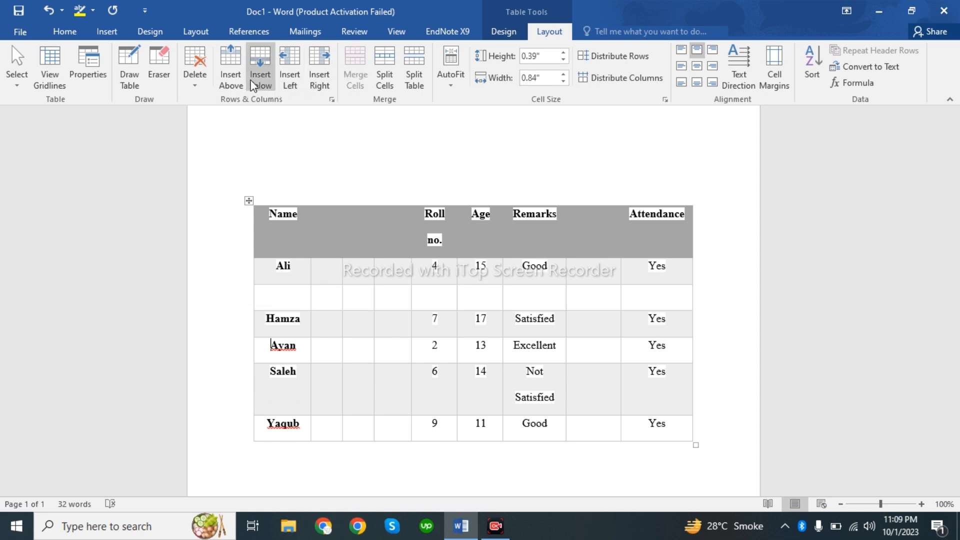
mouse_move(259, 64)
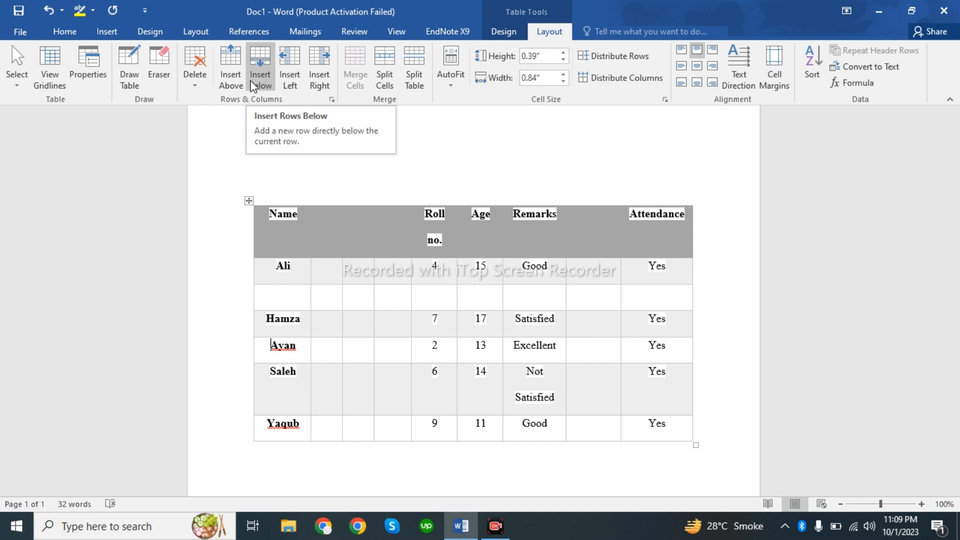
left_click(260, 67)
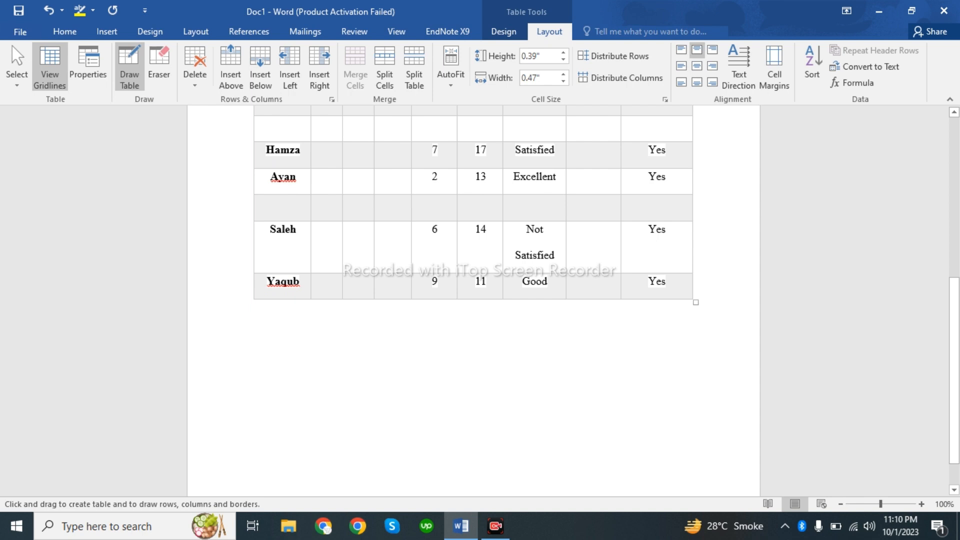
Draw a new table outline below the student table with Draw Table.
left_click(327, 202)
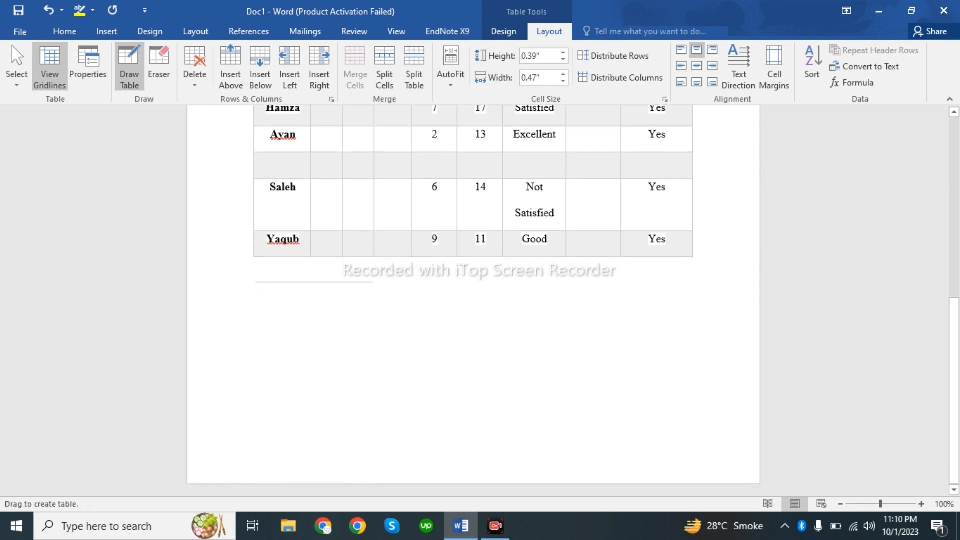
left_click_drag(257, 288, 684, 416)
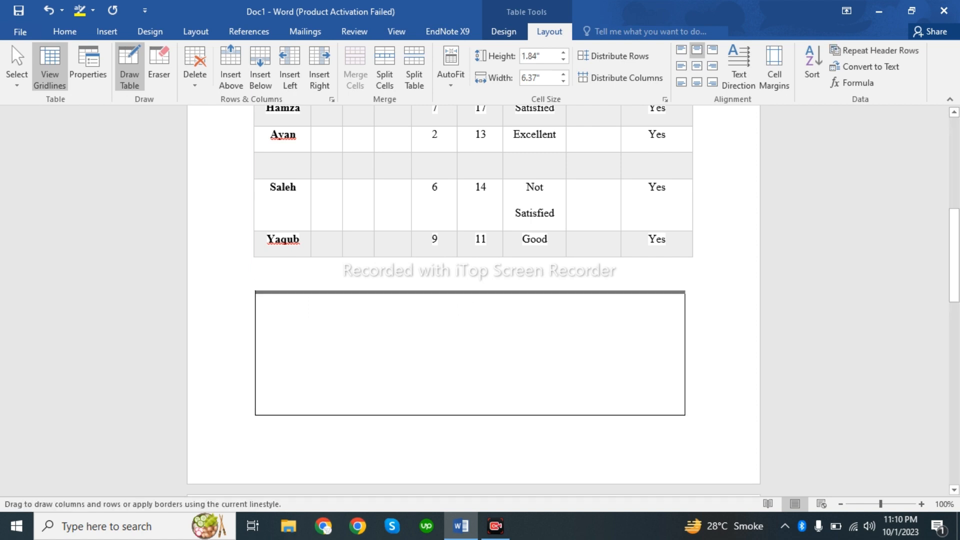
left_click(470, 352)
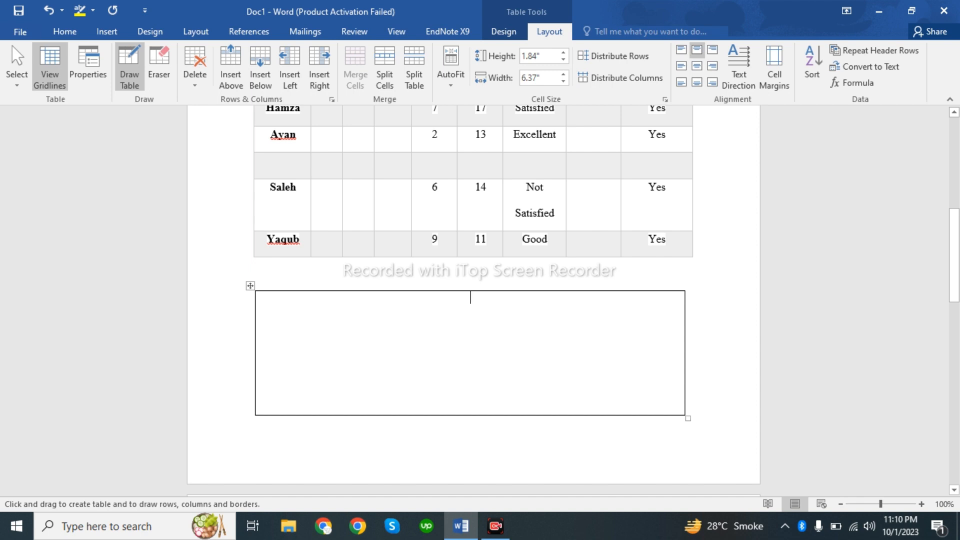
Draw column dividers and row lines to split the drawn table into six columns and three rows.
left_click_drag(308, 295, 307, 414)
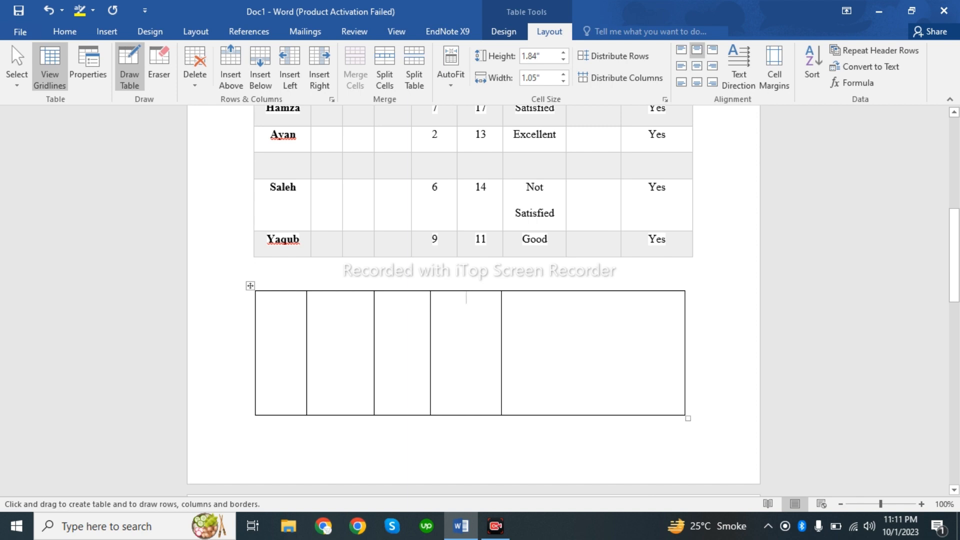
left_click_drag(593, 296, 593, 413)
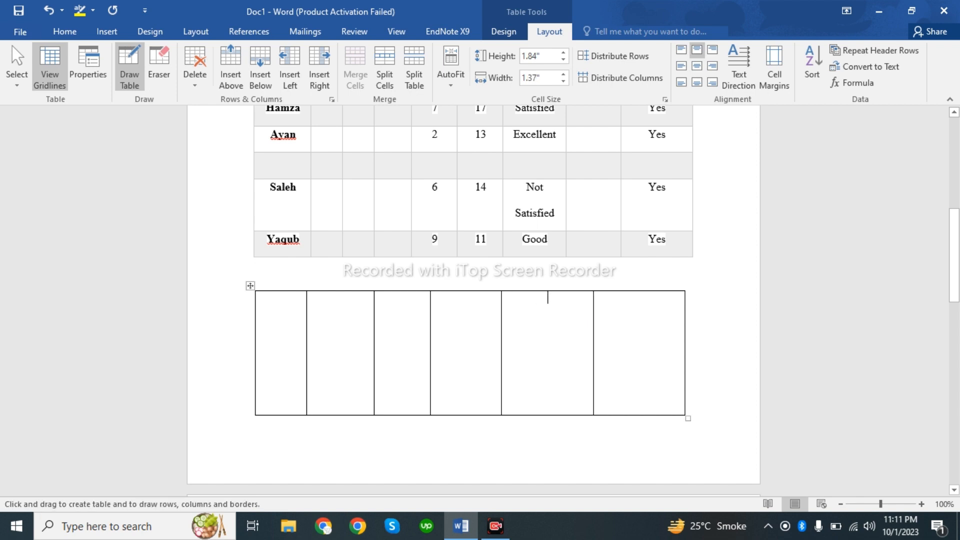
left_click_drag(257, 329, 684, 329)
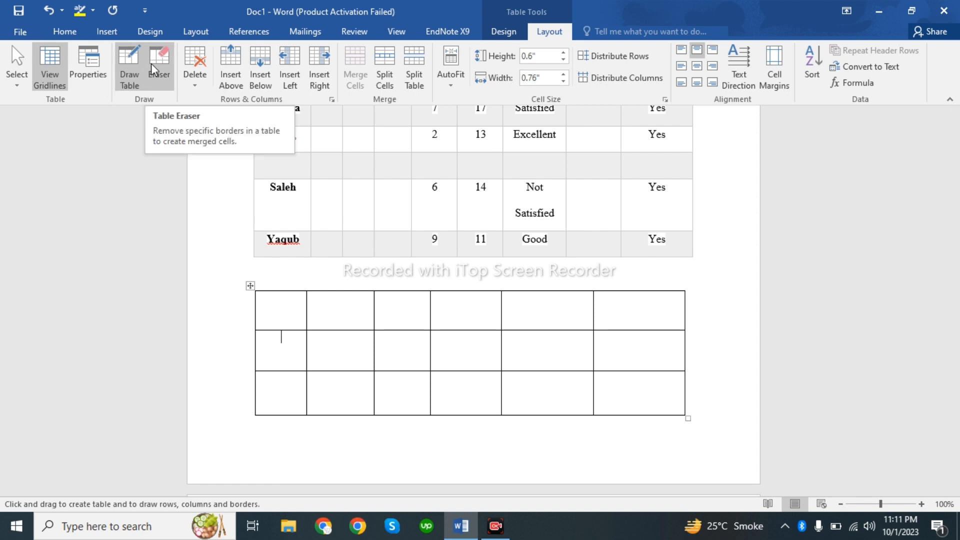
Erase an inner border of the drawn table with the Eraser to merge neighbouring cells.
left_click(159, 64)
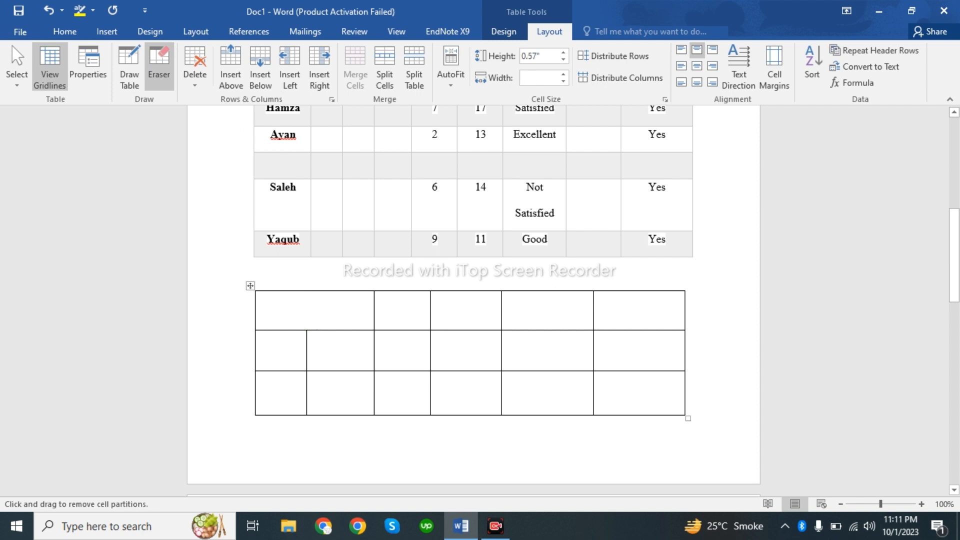
left_click(314, 310)
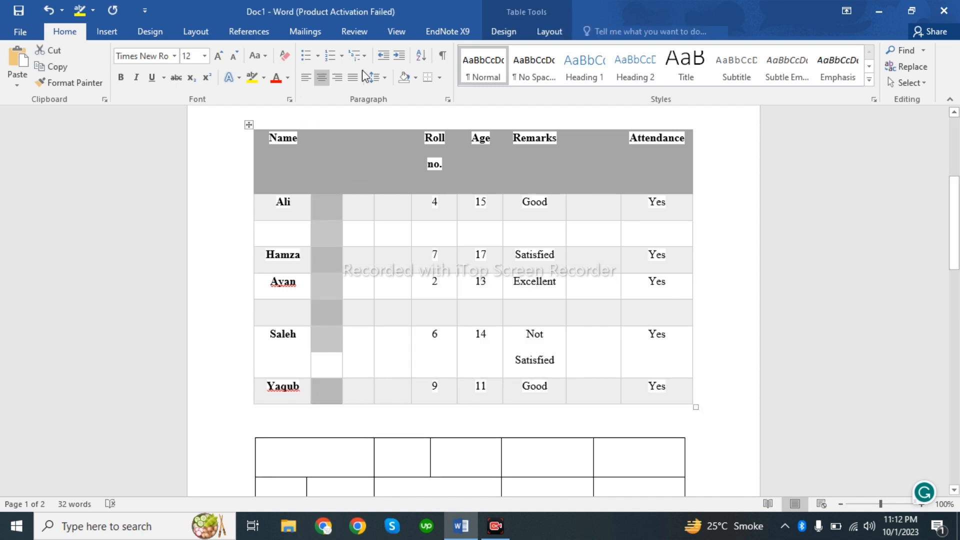
Delete the empty column next to Name and the blank row above Saleh.
left_click(548, 31)
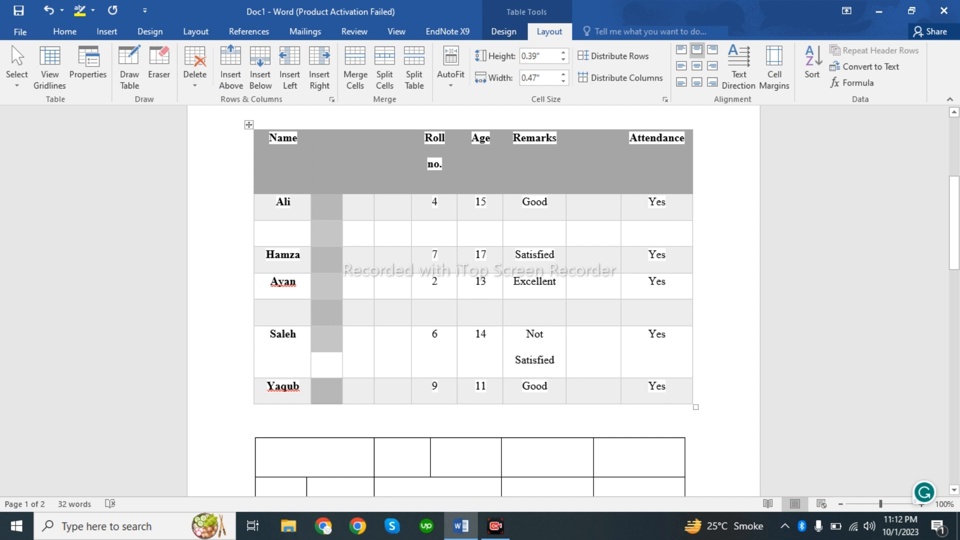
left_click(195, 67)
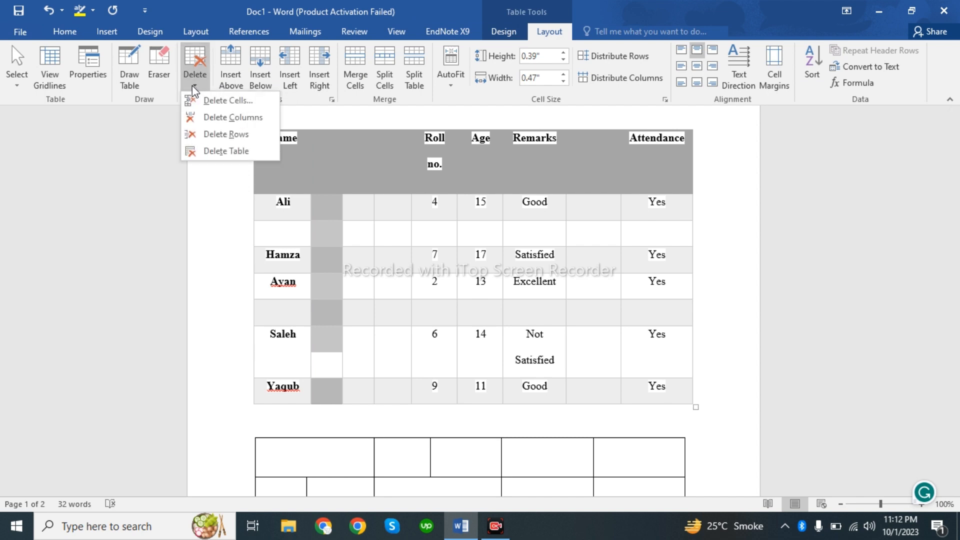
mouse_move(233, 117)
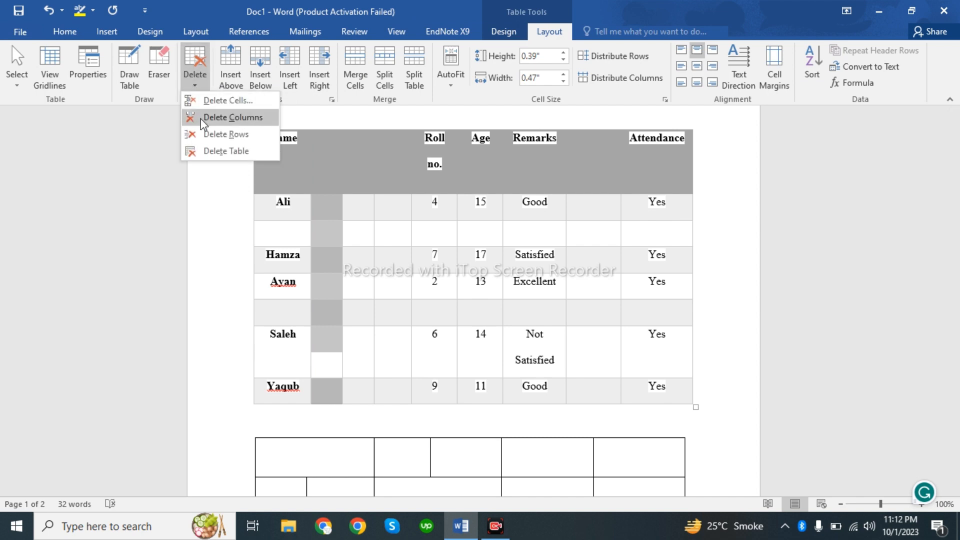
left_click(234, 117)
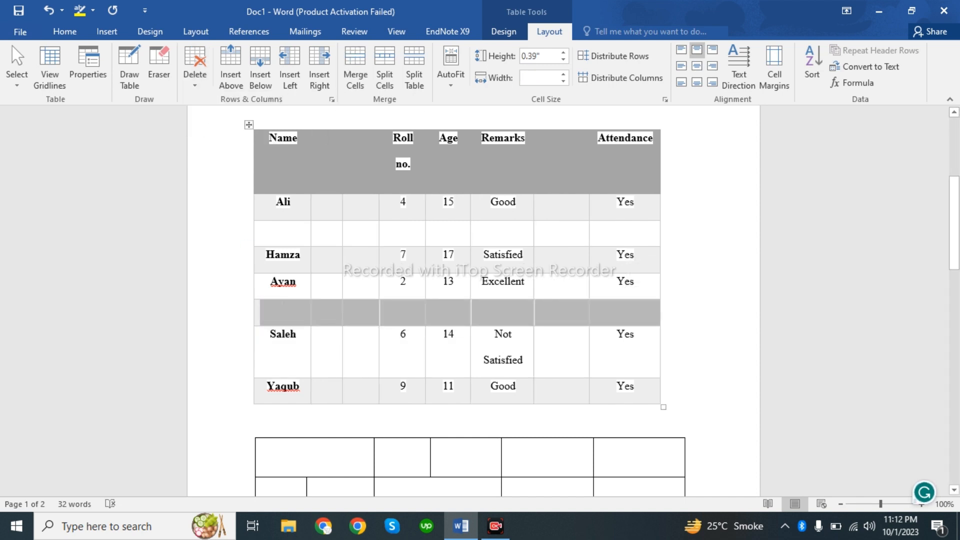
left_click(195, 66)
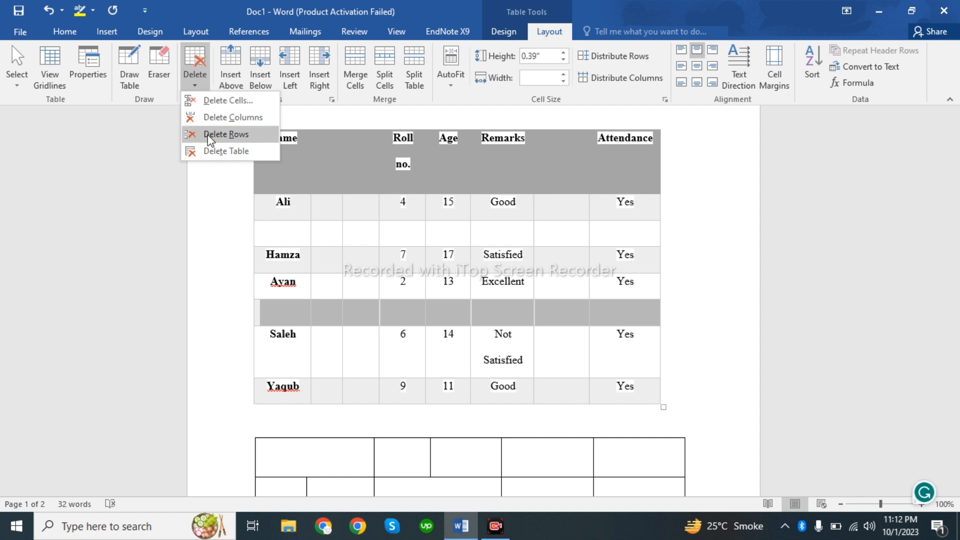
left_click(226, 133)
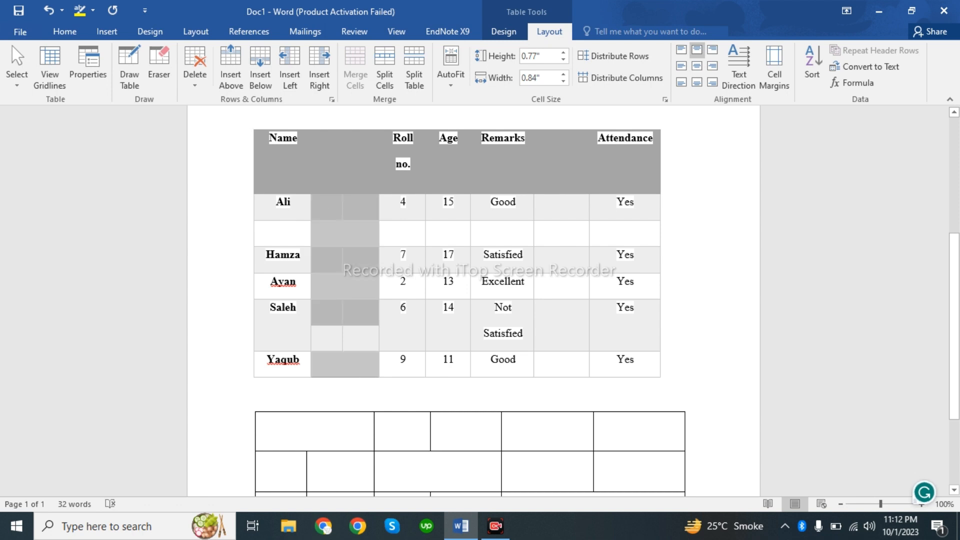
Delete the two remaining empty columns after Name and the blank column before Attendance.
left_click(195, 66)
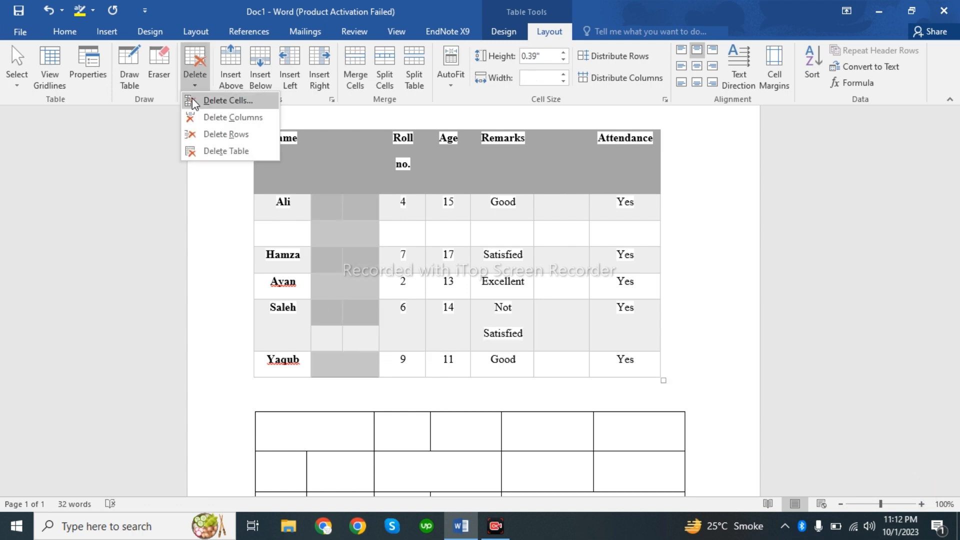
left_click(233, 117)
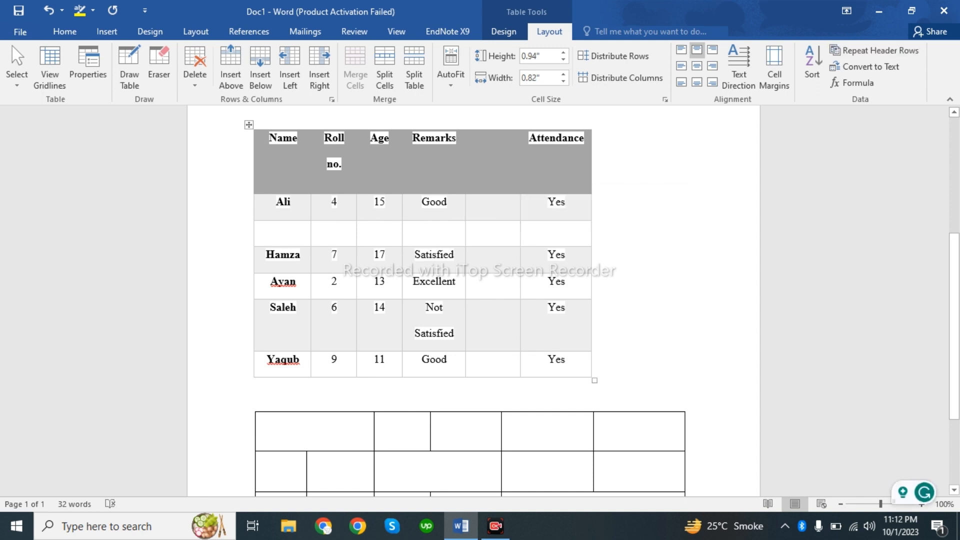
left_click(493, 143)
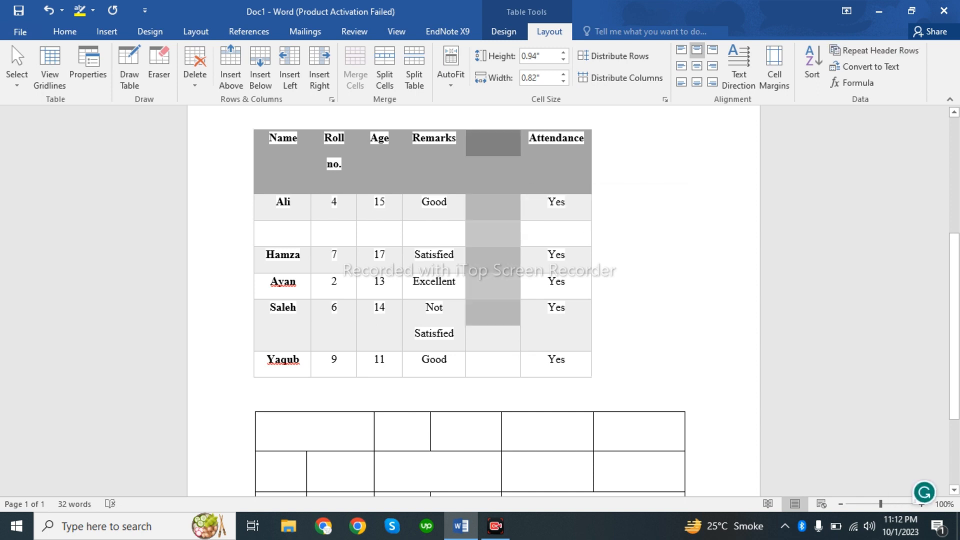
left_click(194, 63)
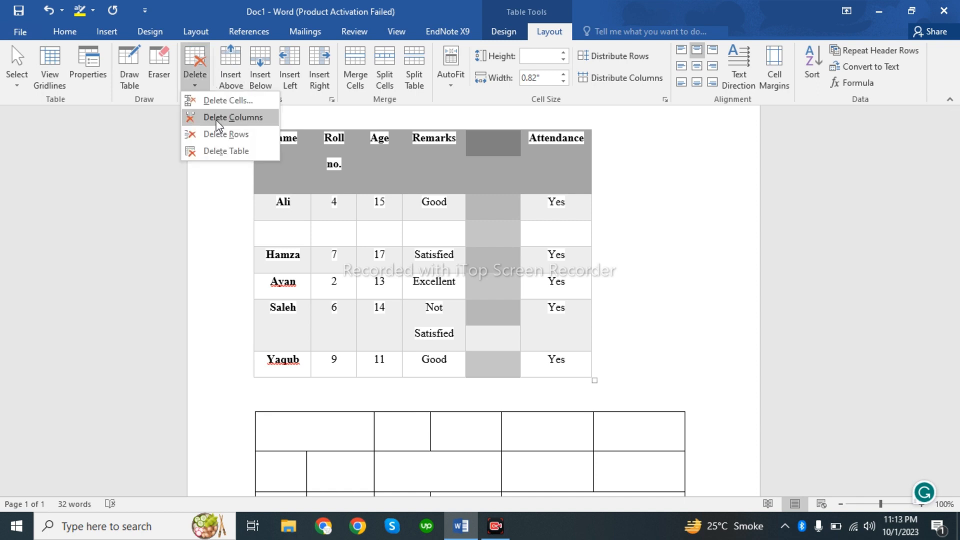
left_click(232, 117)
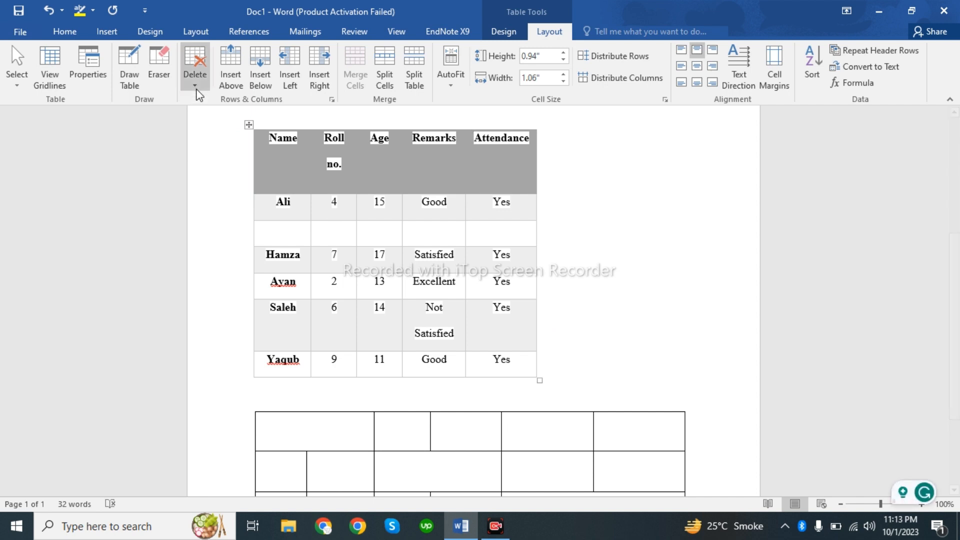
left_click(195, 64)
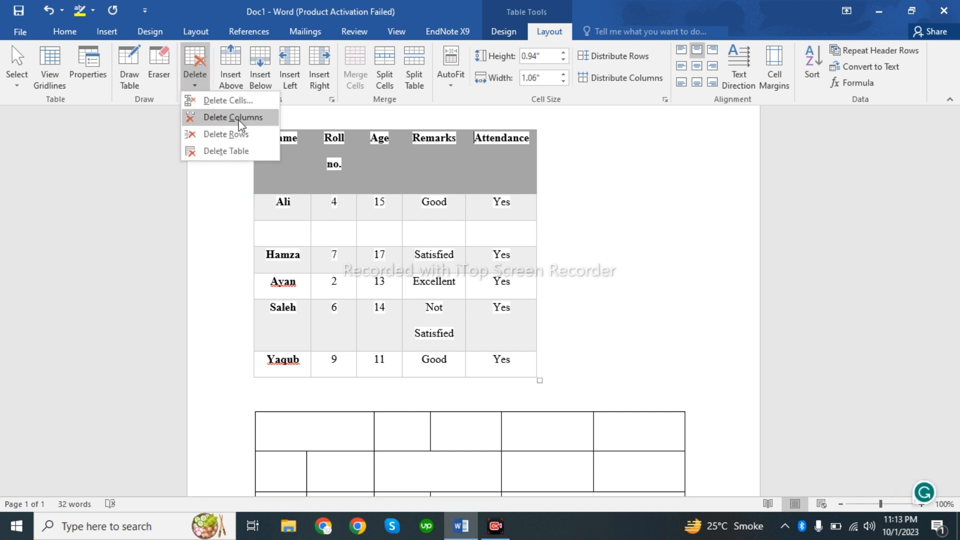
mouse_move(244, 151)
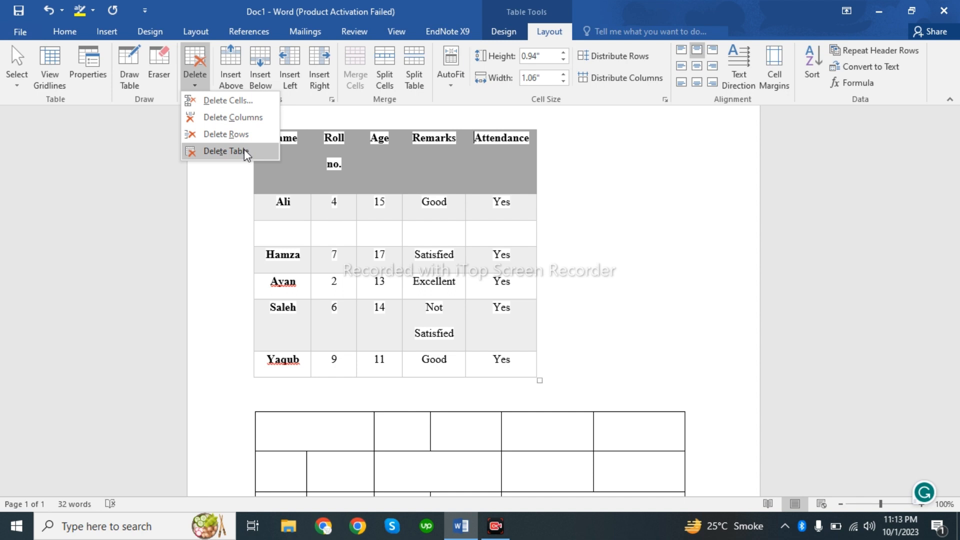
mouse_move(227, 150)
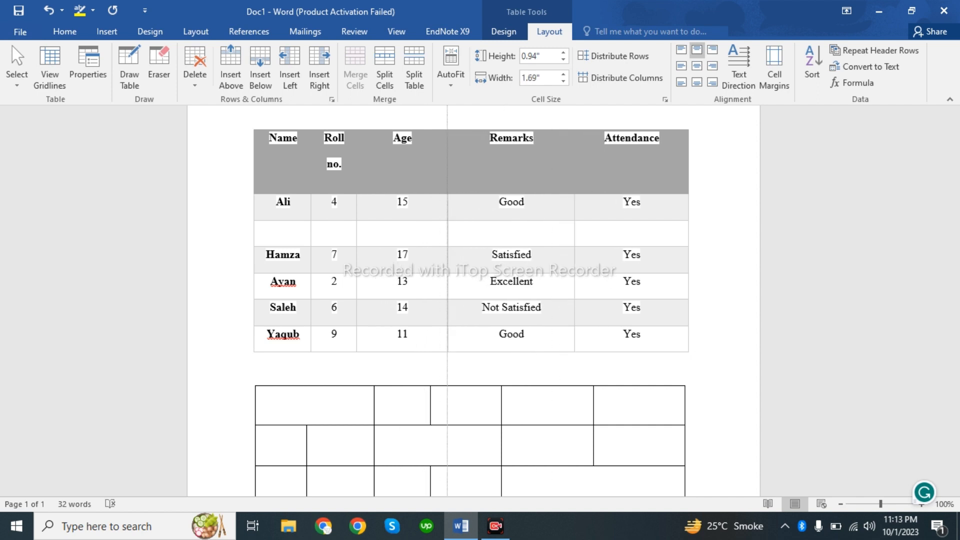
Widen the Roll no., Age, Remarks and Attendance columns so their text fits on one line.
left_click(401, 137)
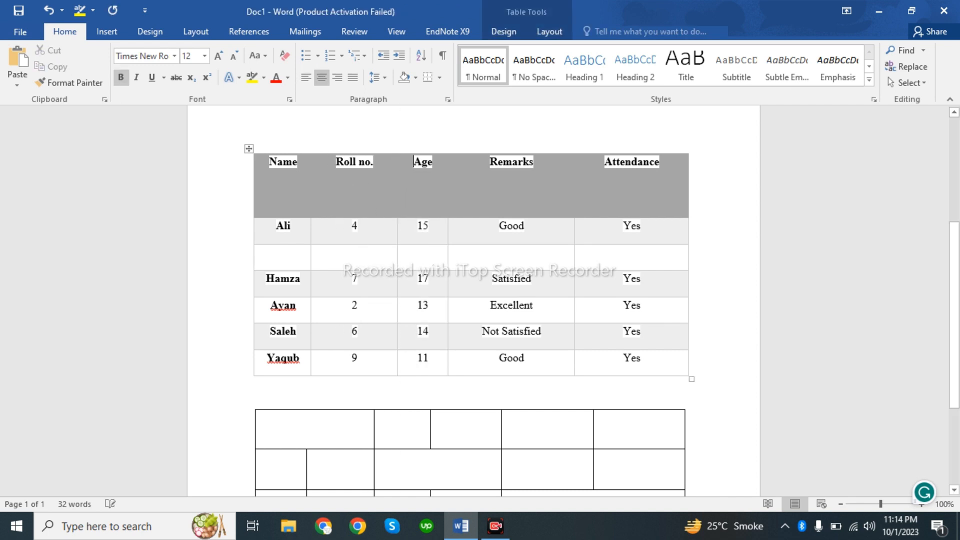
left_click(354, 225)
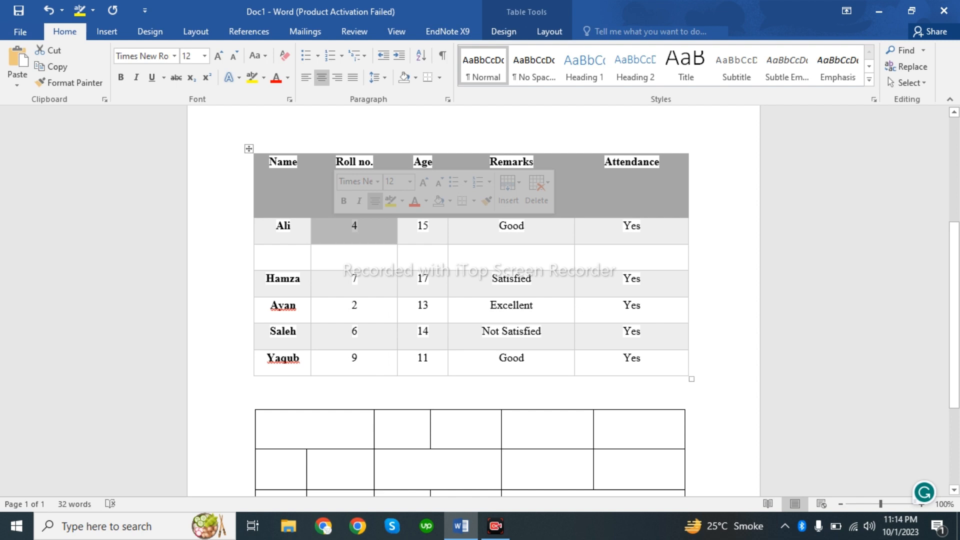